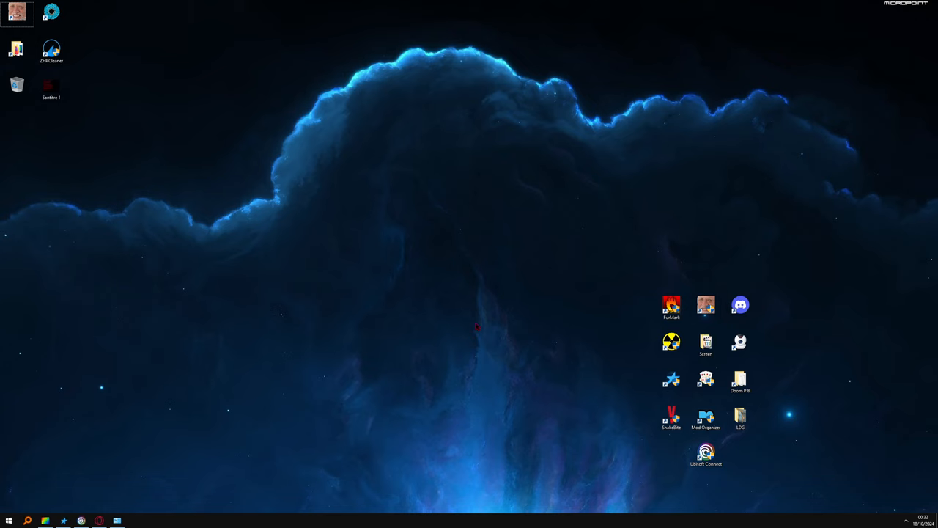
mouse_move(480, 331)
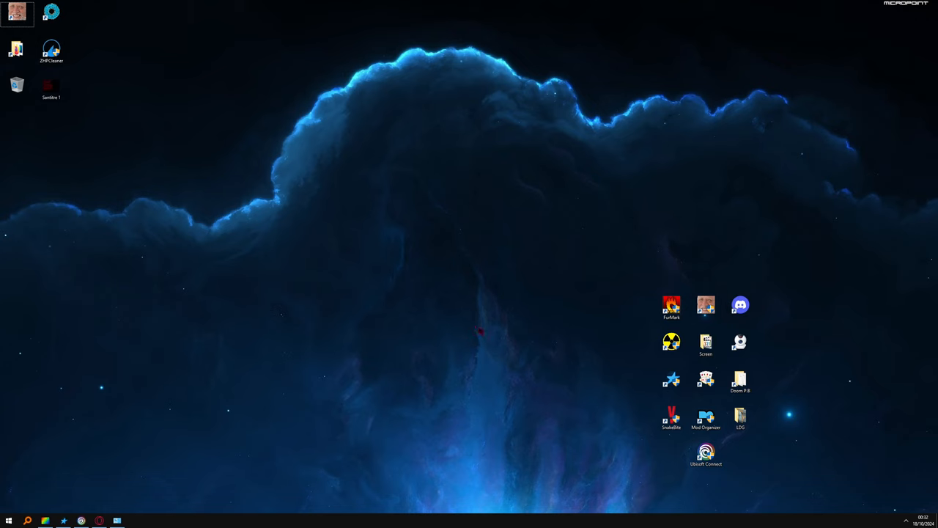
mouse_move(487, 331)
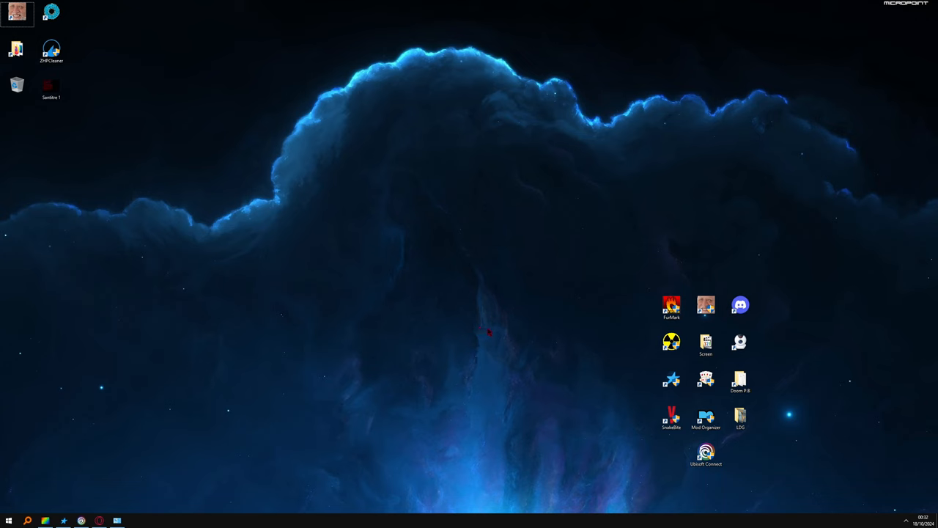
mouse_move(131, 489)
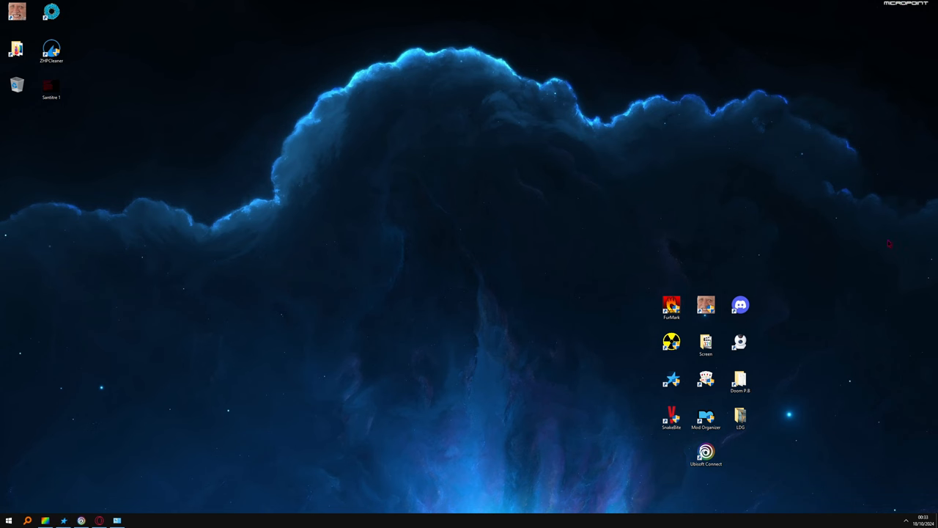
mouse_move(369, 403)
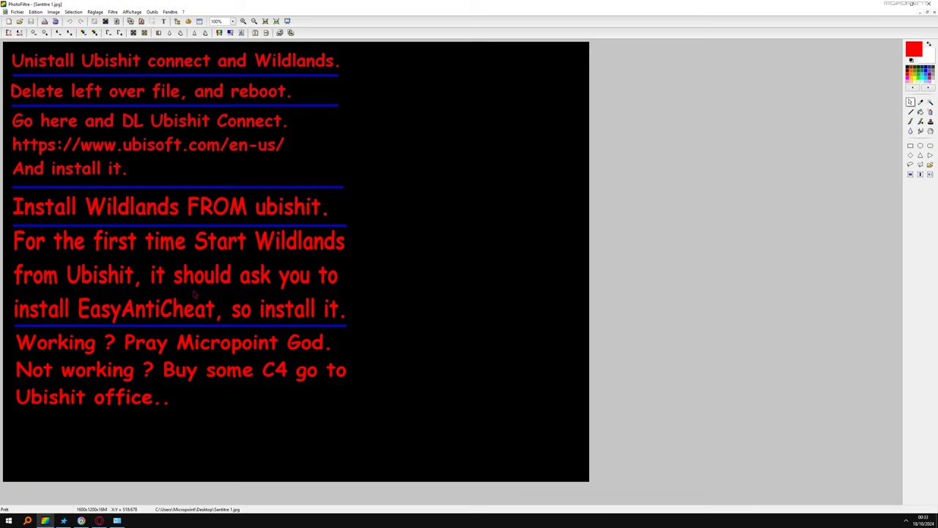
mouse_move(204, 291)
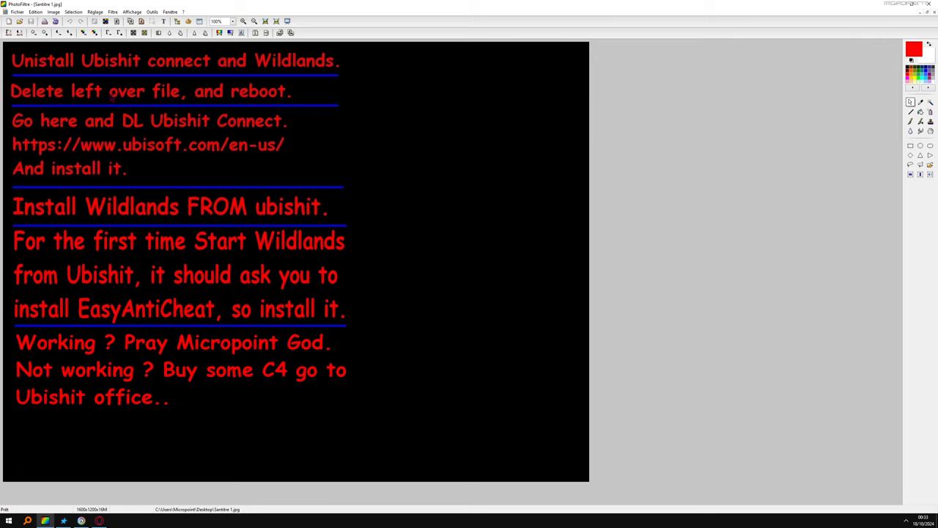
mouse_move(220, 436)
text(ubisoft)
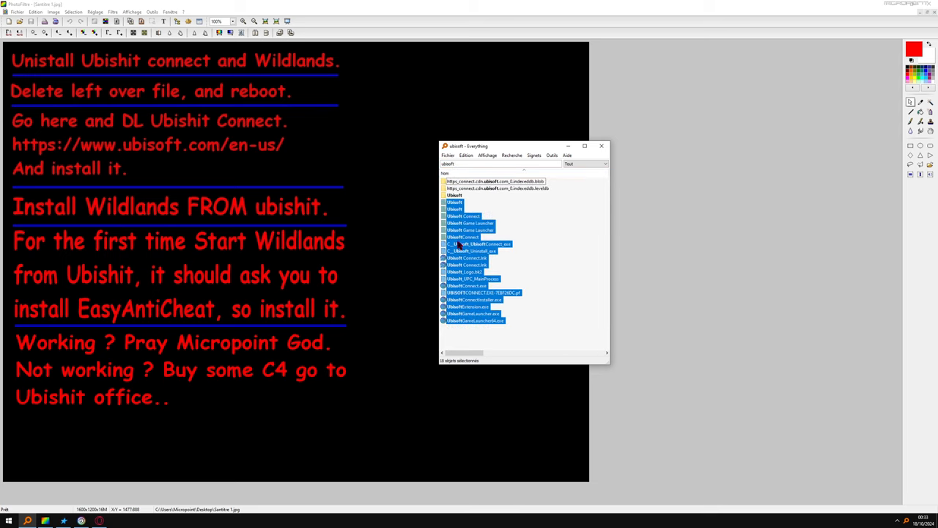
Step: Leave the Ubisoft search results and bring up the Steam discussion thread on Wildlands infinite loading
click(602, 146)
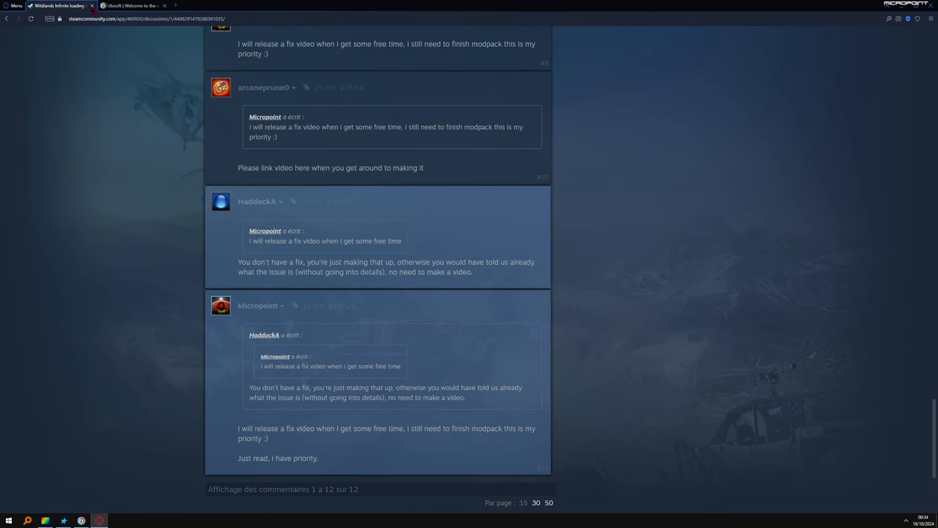
Step: Switch to the Ubisoft homepage tab offering the Download Ubisoft Connect link
click(129, 5)
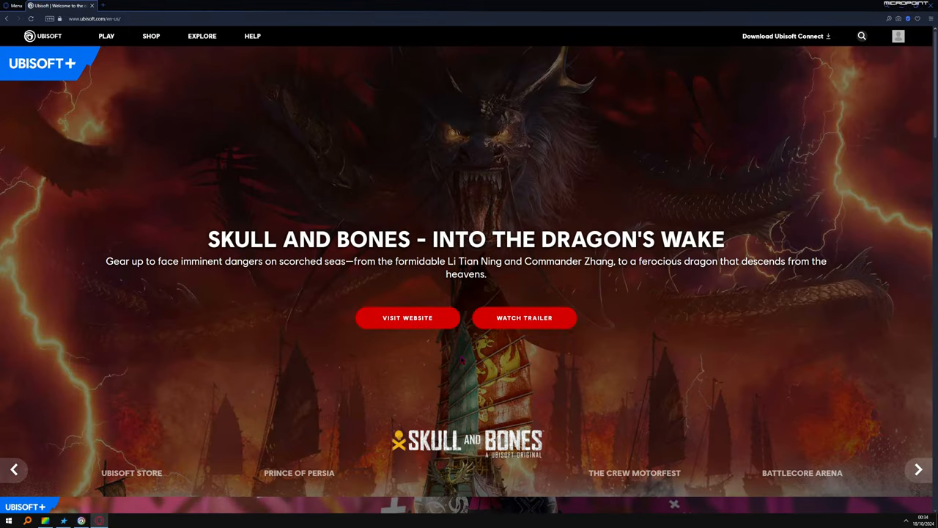
mouse_move(799, 30)
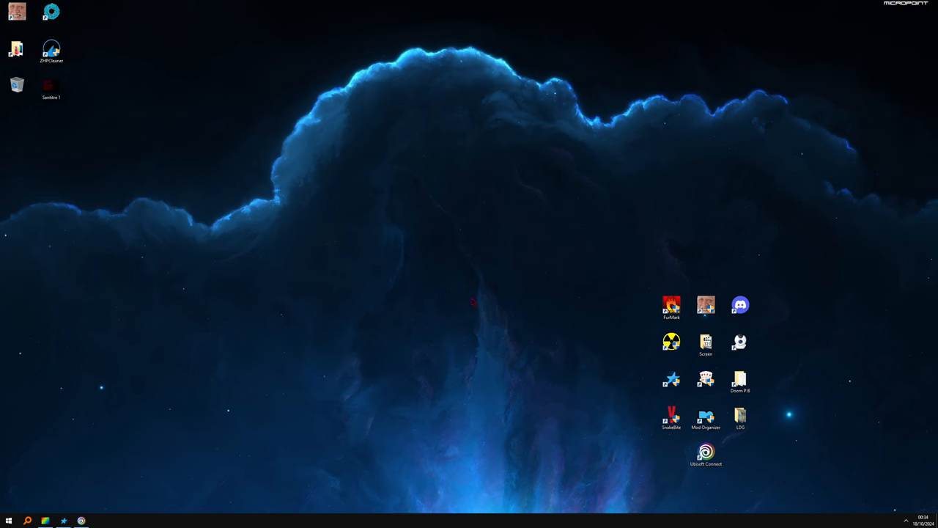
Step: Bring the red reinstall instructions image 'Sans titre 1' back up in PhotoFiltre
click(706, 453)
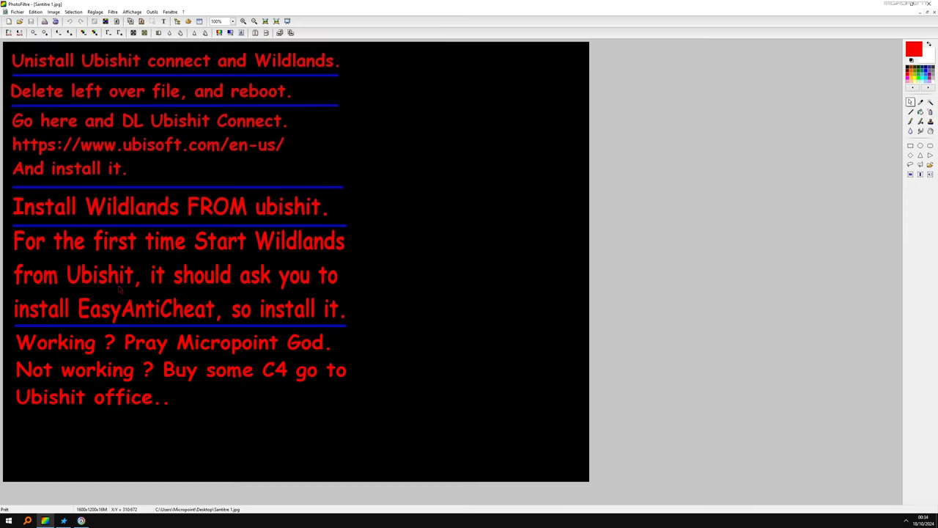
mouse_move(126, 294)
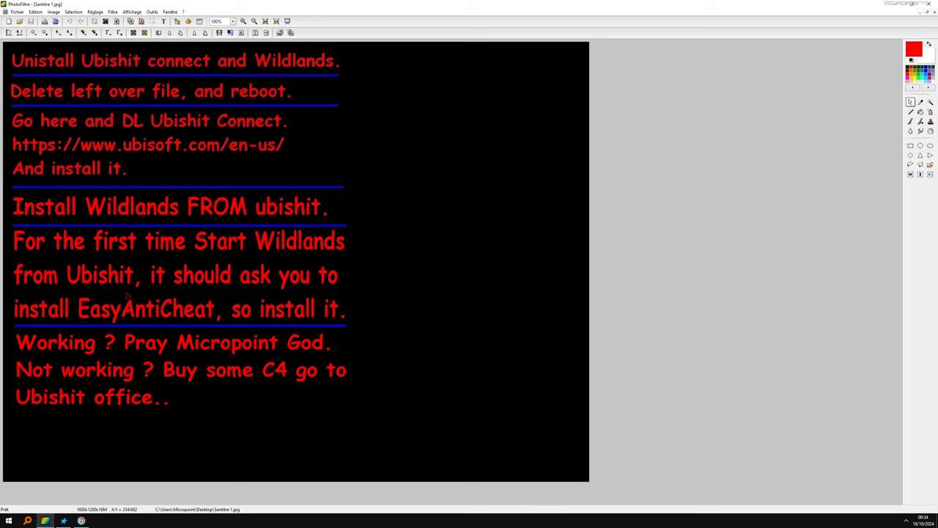
mouse_move(166, 314)
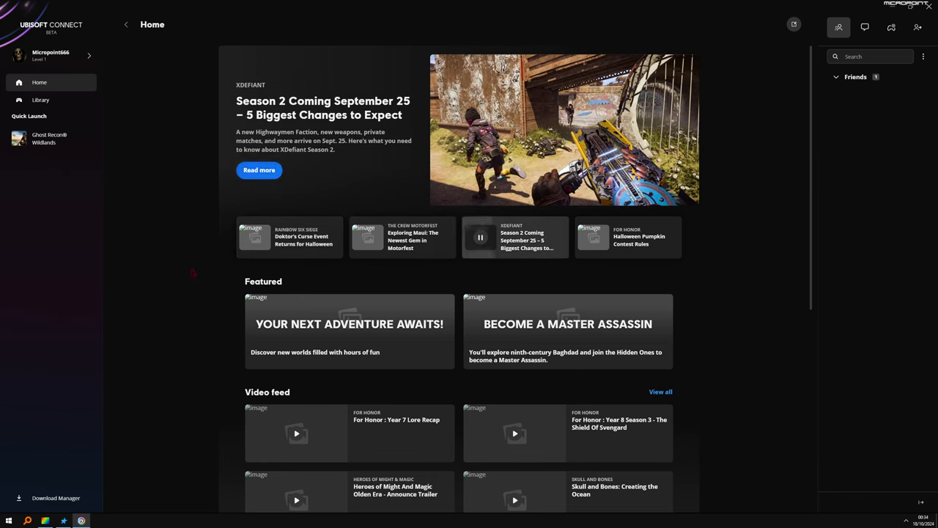
mouse_move(151, 359)
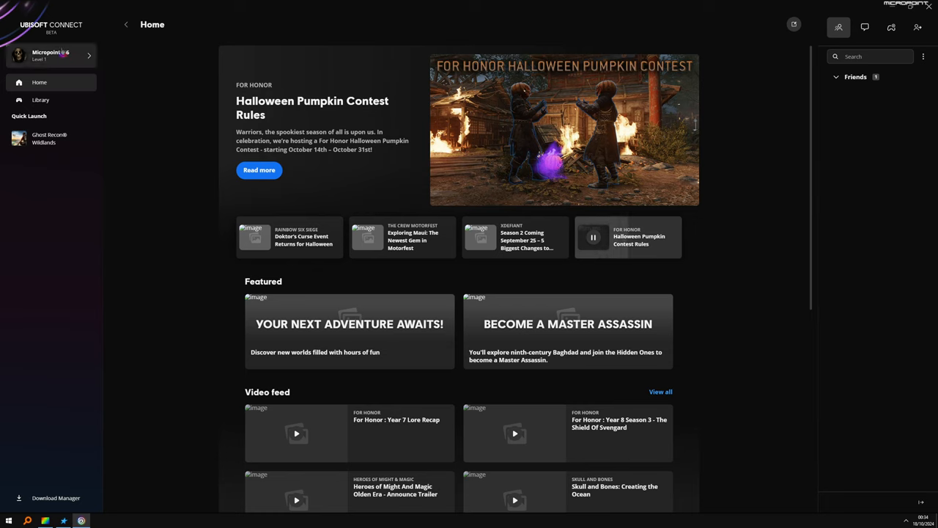
Step: Choose Settings from the profile-name dropdown in Ubisoft Connect
click(52, 55)
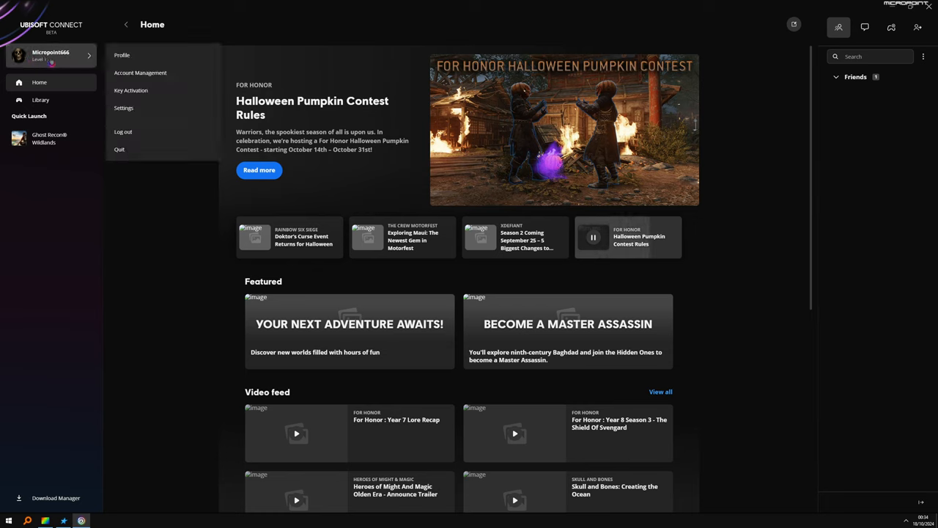
click(123, 108)
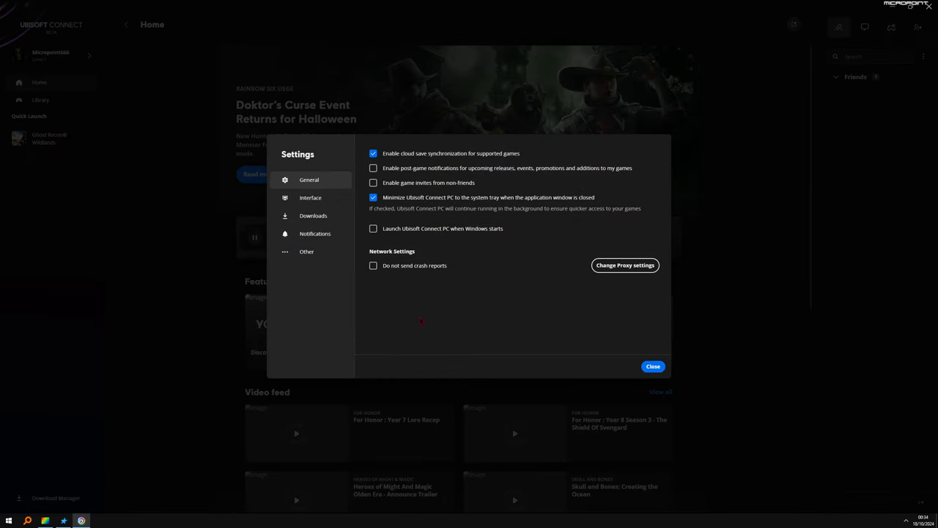
Step: Check the Interface, Downloads and Notifications settings tabs, then close Settings
click(310, 197)
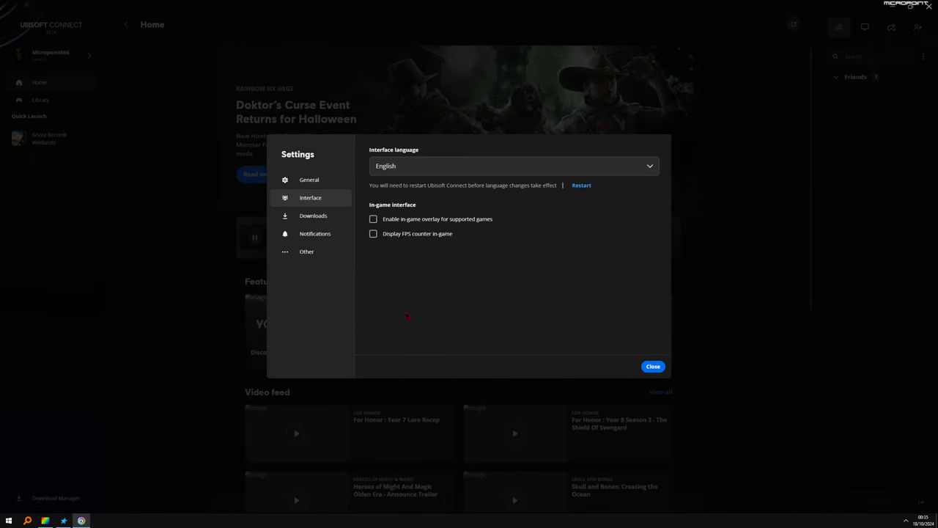
click(313, 215)
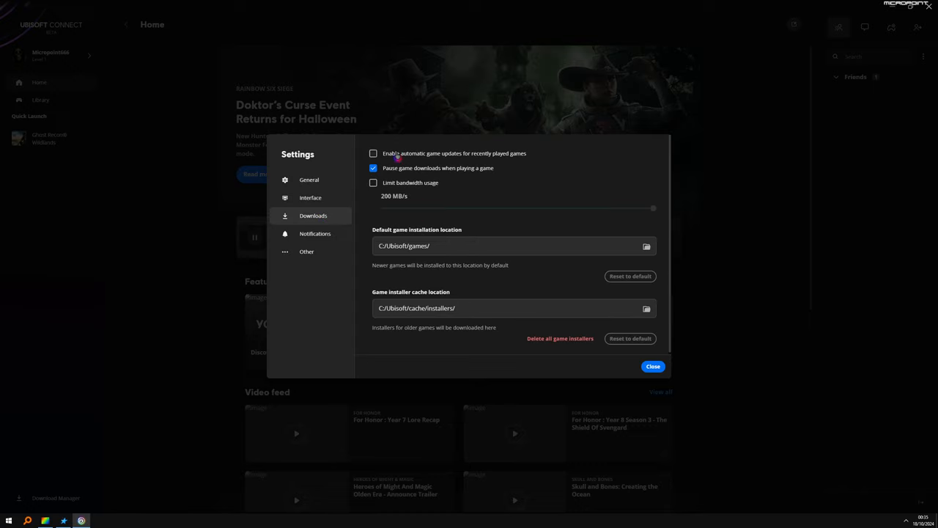
click(315, 233)
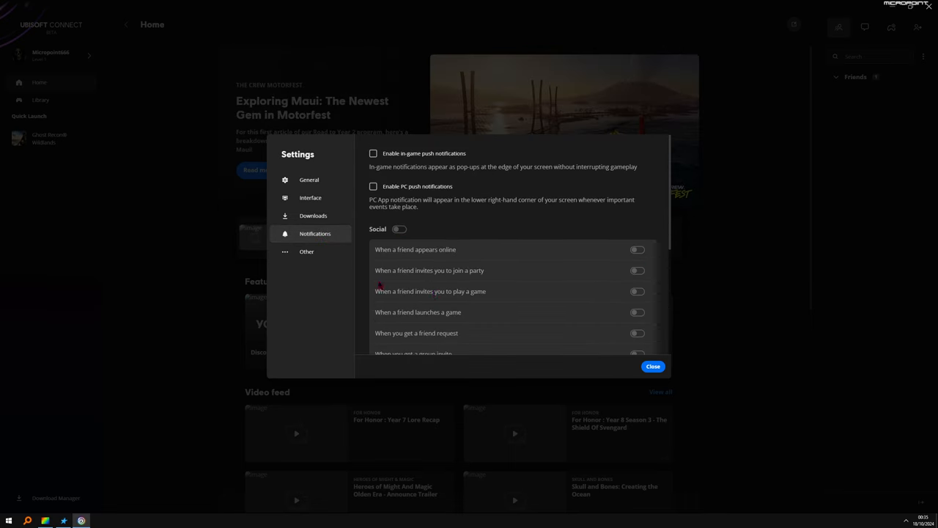
mouse_move(386, 325)
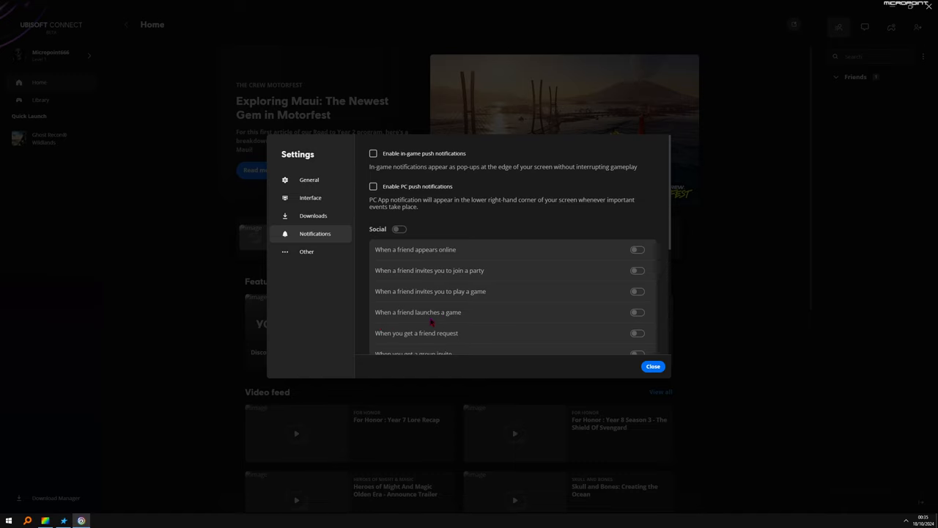
click(651, 366)
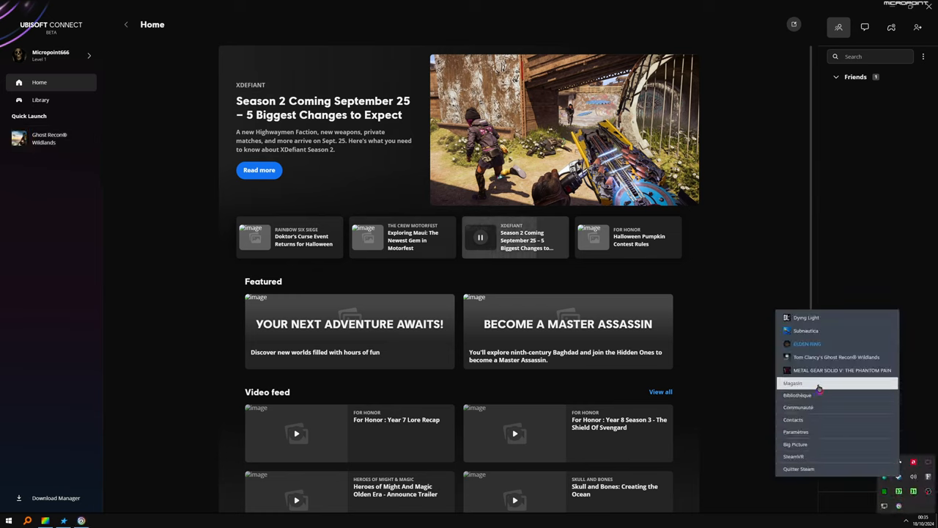
mouse_move(836, 357)
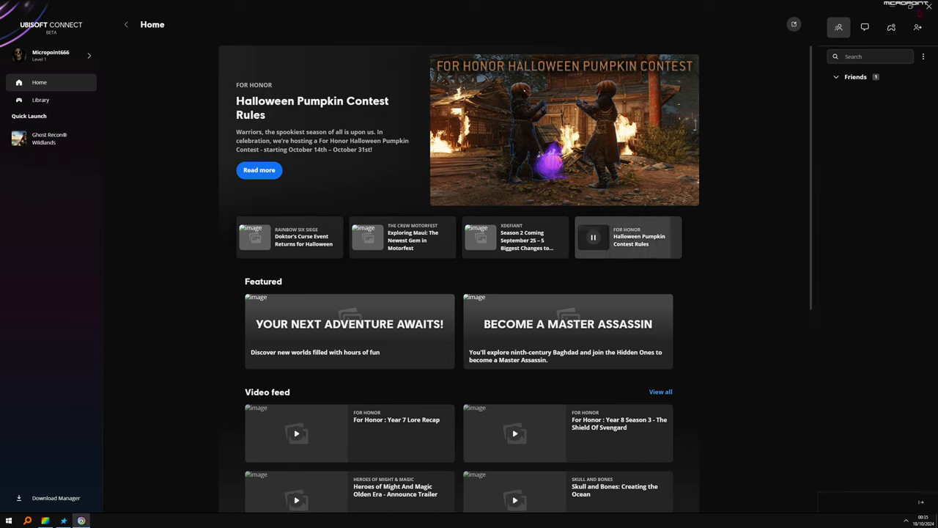
Step: Close Ubisoft Connect while the reinstall instructions image stays open
click(45, 520)
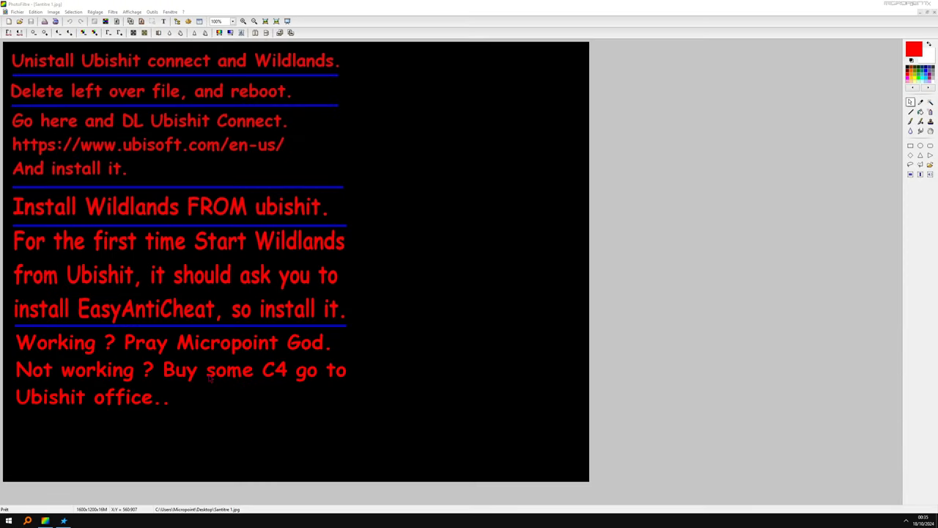
mouse_move(212, 357)
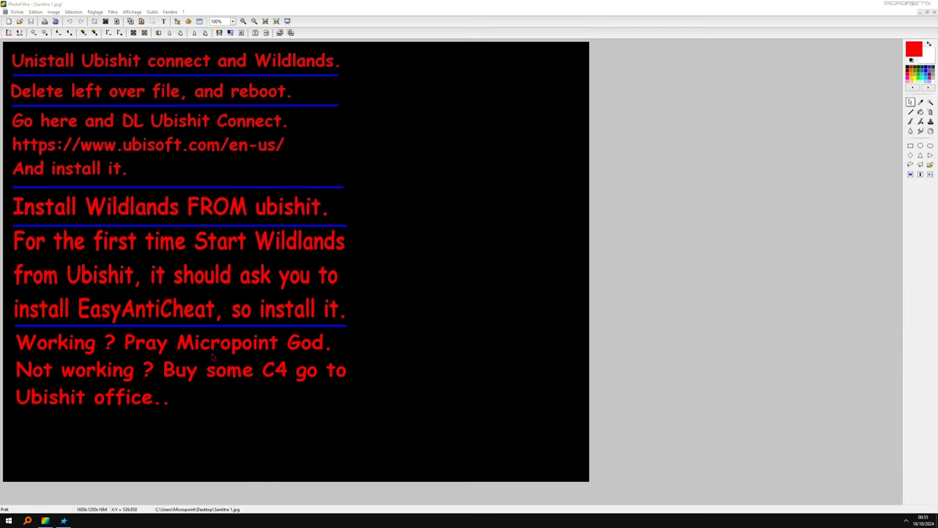
mouse_move(301, 377)
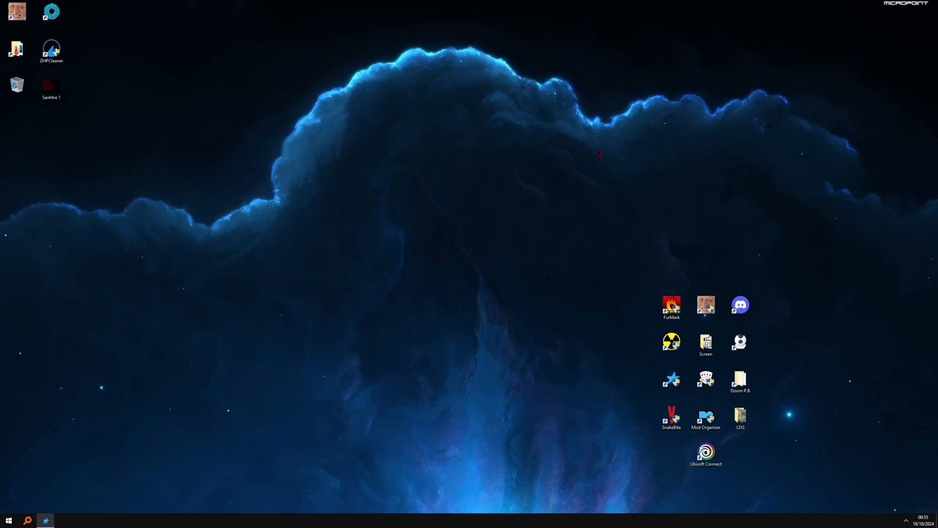
mouse_move(460, 280)
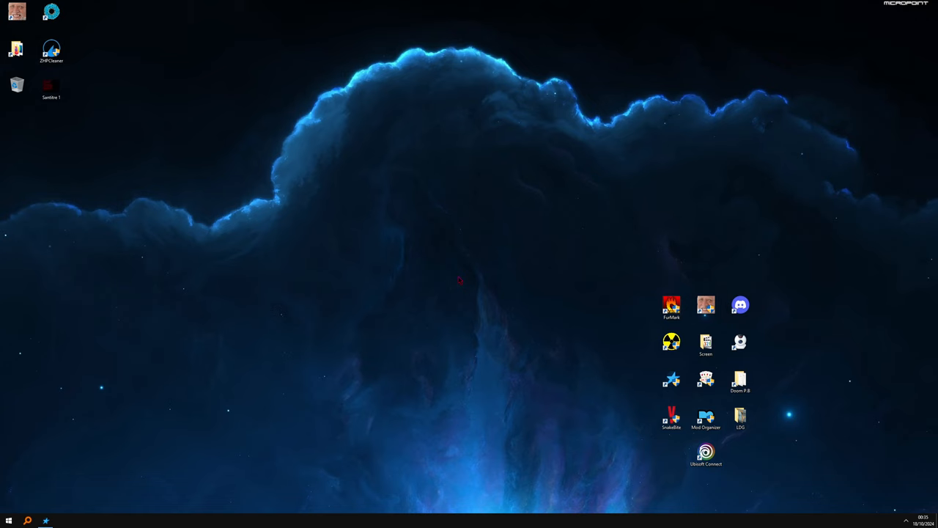
mouse_move(671, 479)
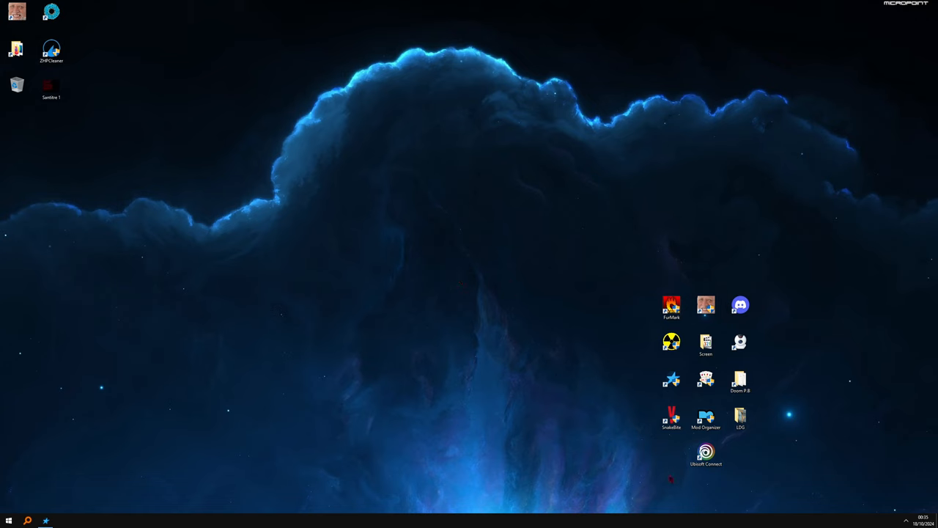